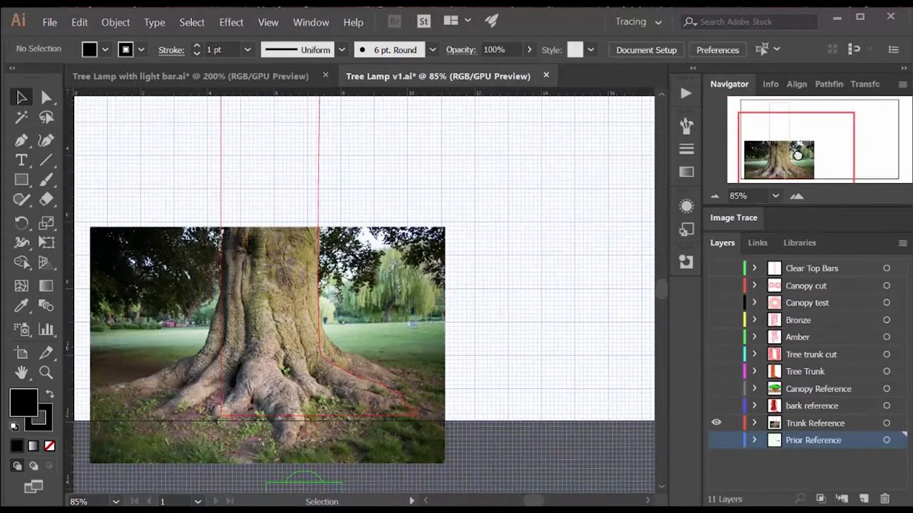
Review the trunk and bark reference photos with traced outlines, then hide the reference layers
scroll("down", 3)
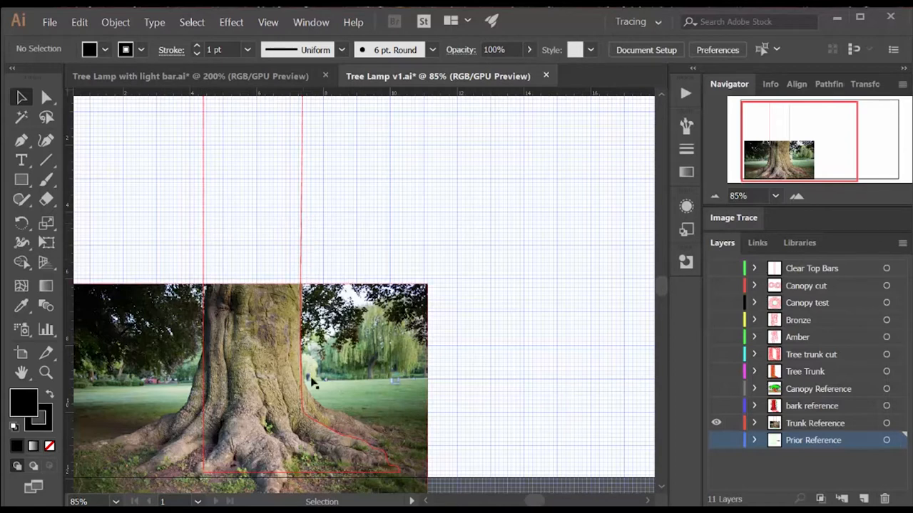
mouse_move(317, 430)
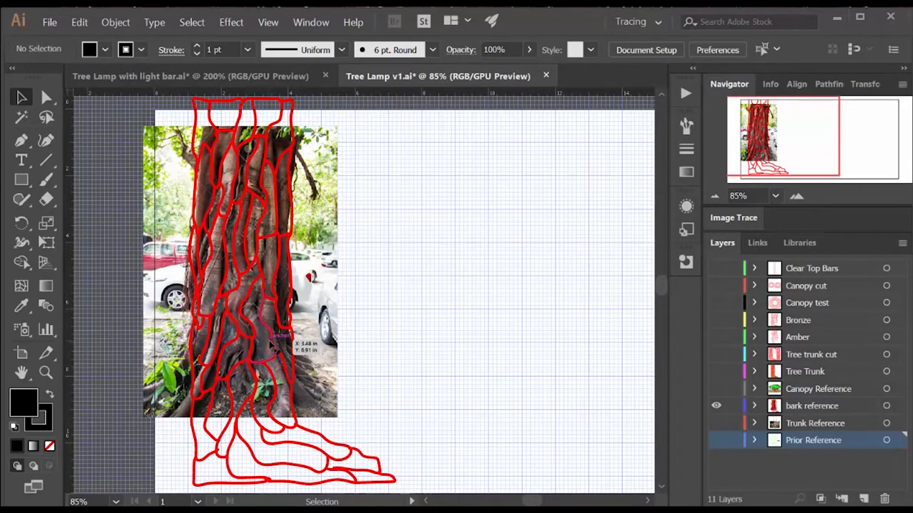
mouse_move(559, 365)
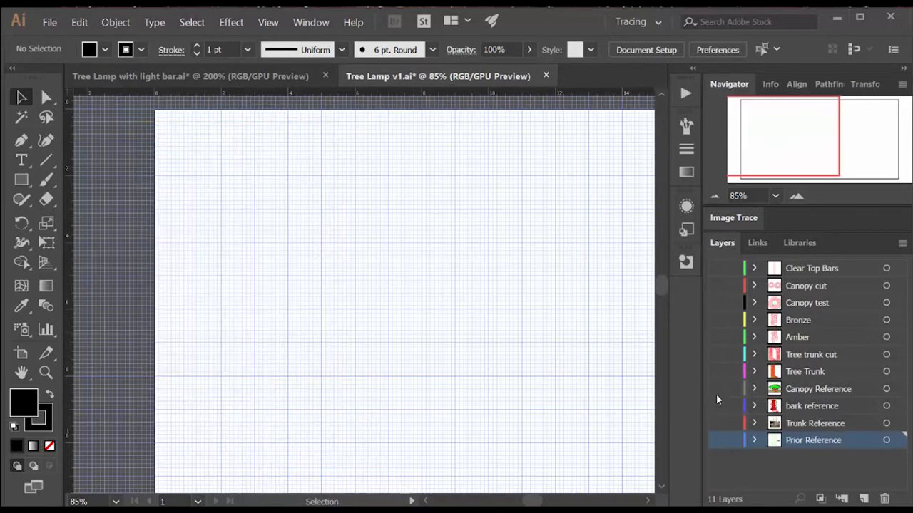
left_click(716, 371)
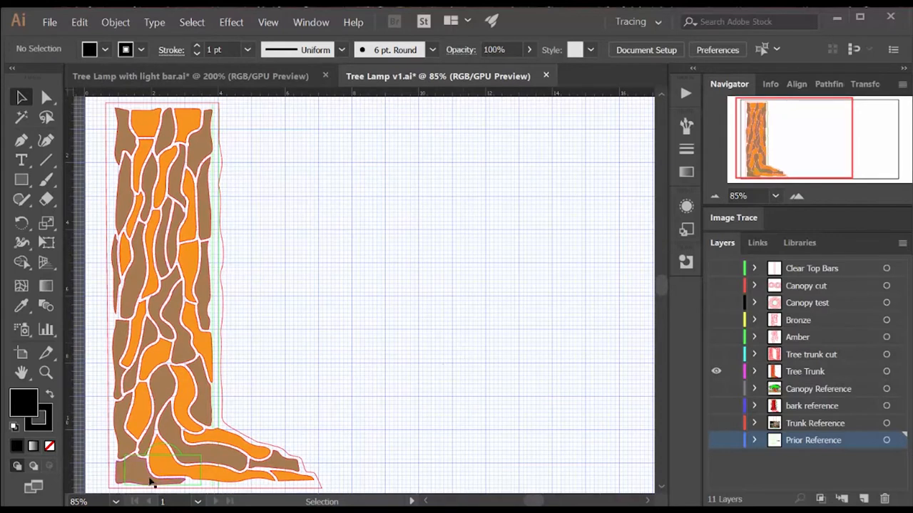
mouse_move(198, 465)
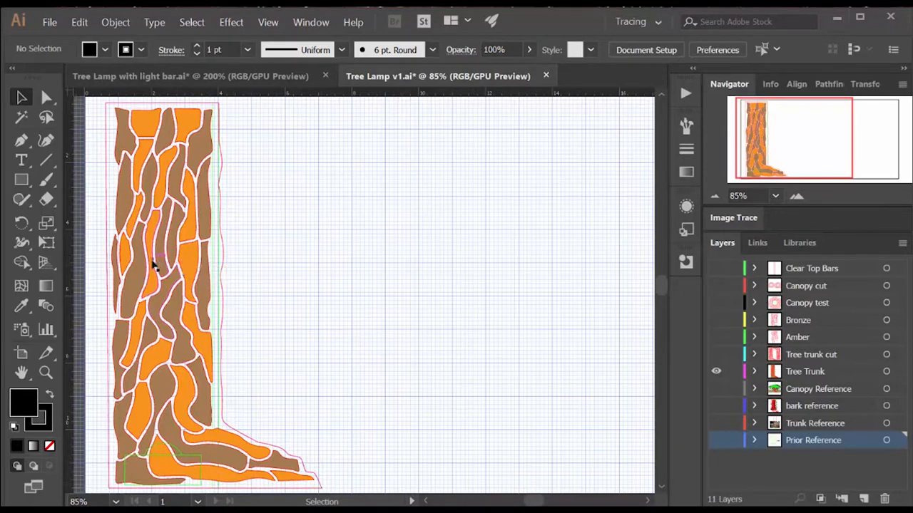
mouse_move(305, 326)
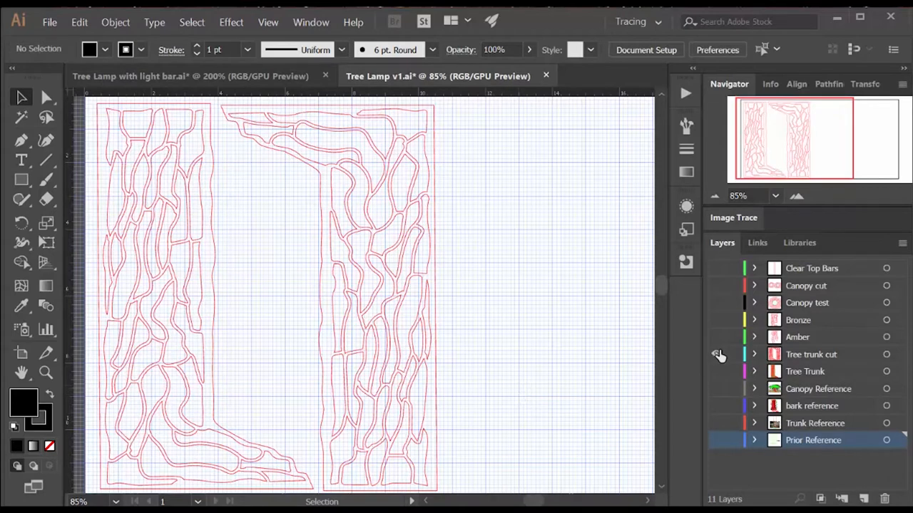
left_click(719, 354)
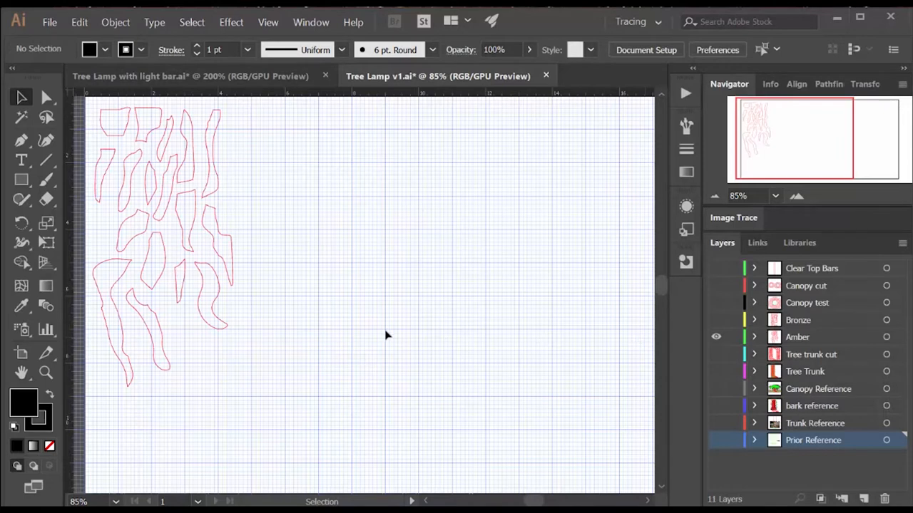
mouse_move(490, 335)
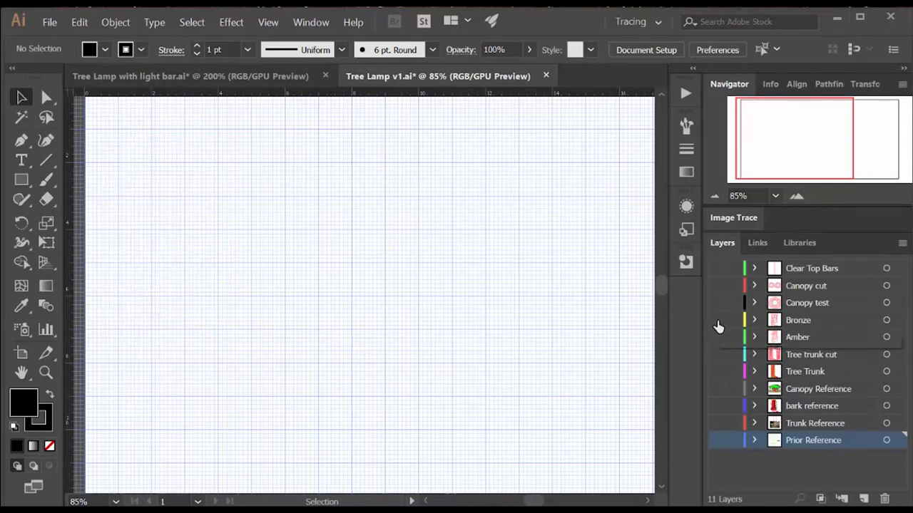
left_click(716, 319)
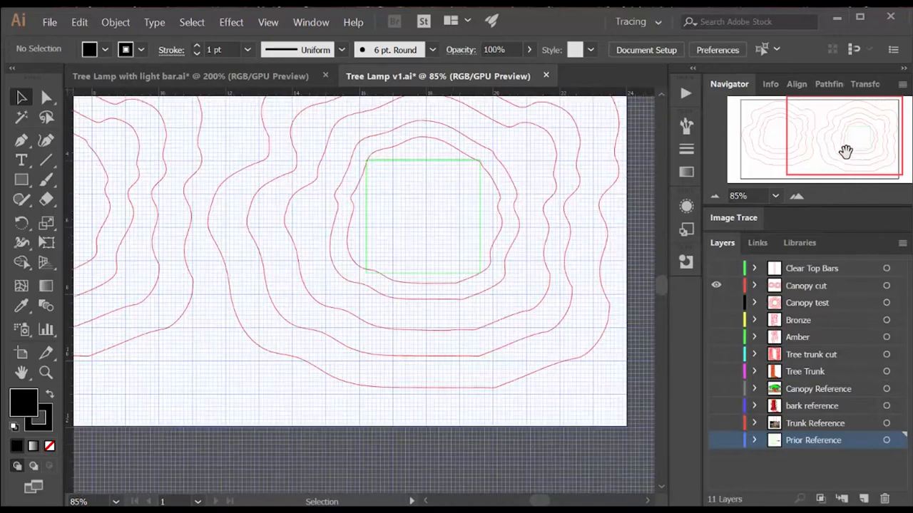
left_click_drag(844, 151, 781, 129)
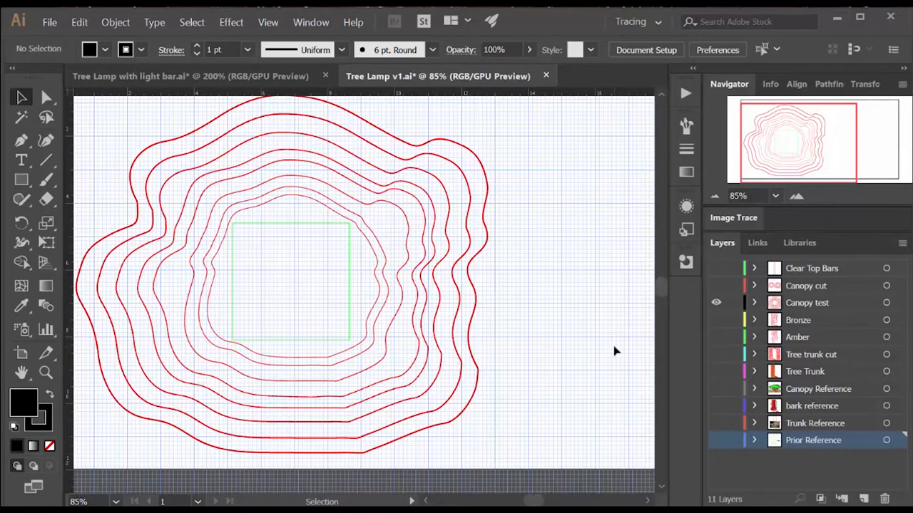
left_click(716, 303)
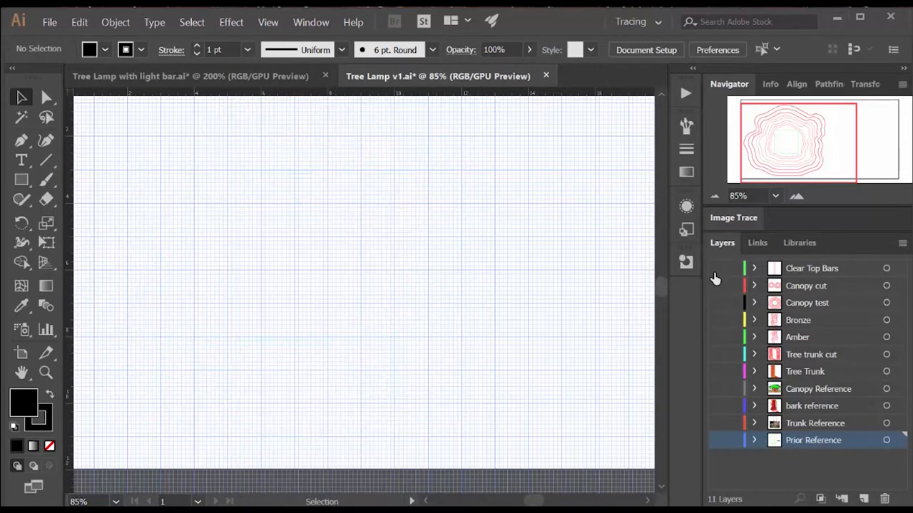
left_click(716, 268)
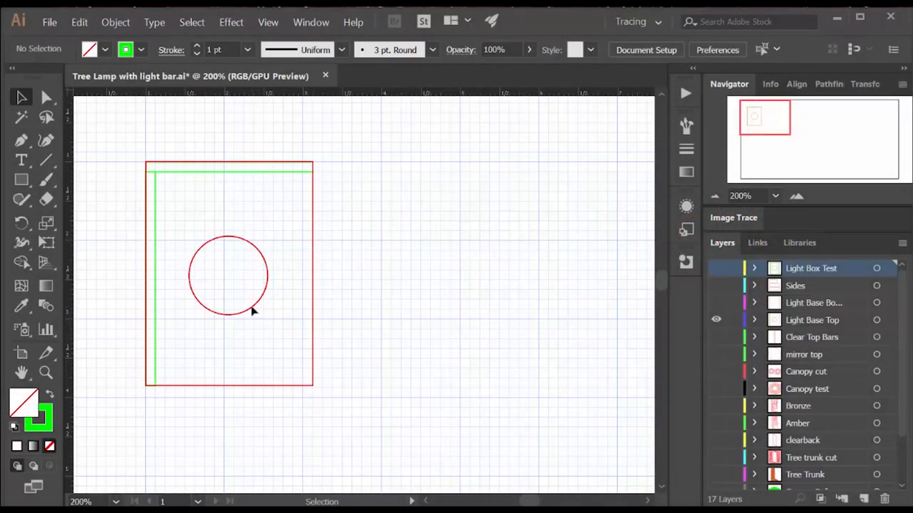
mouse_move(318, 211)
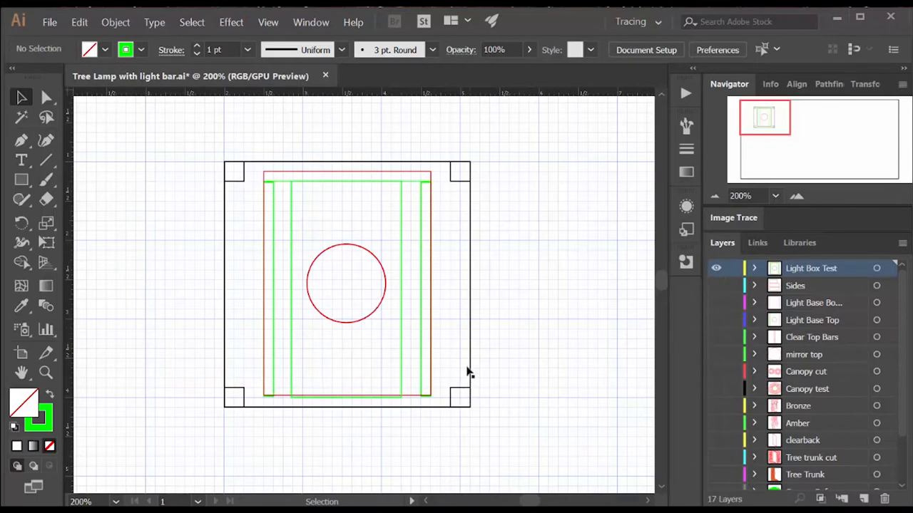
mouse_move(452, 393)
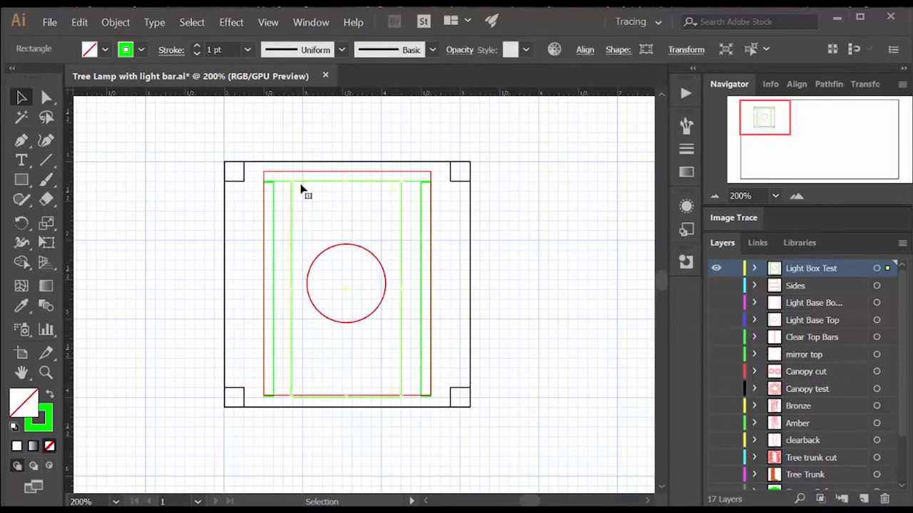
mouse_move(297, 396)
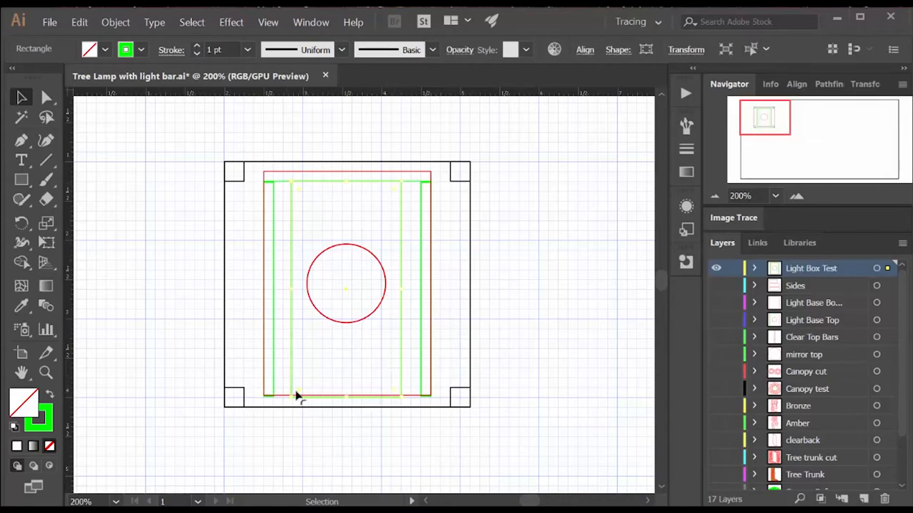